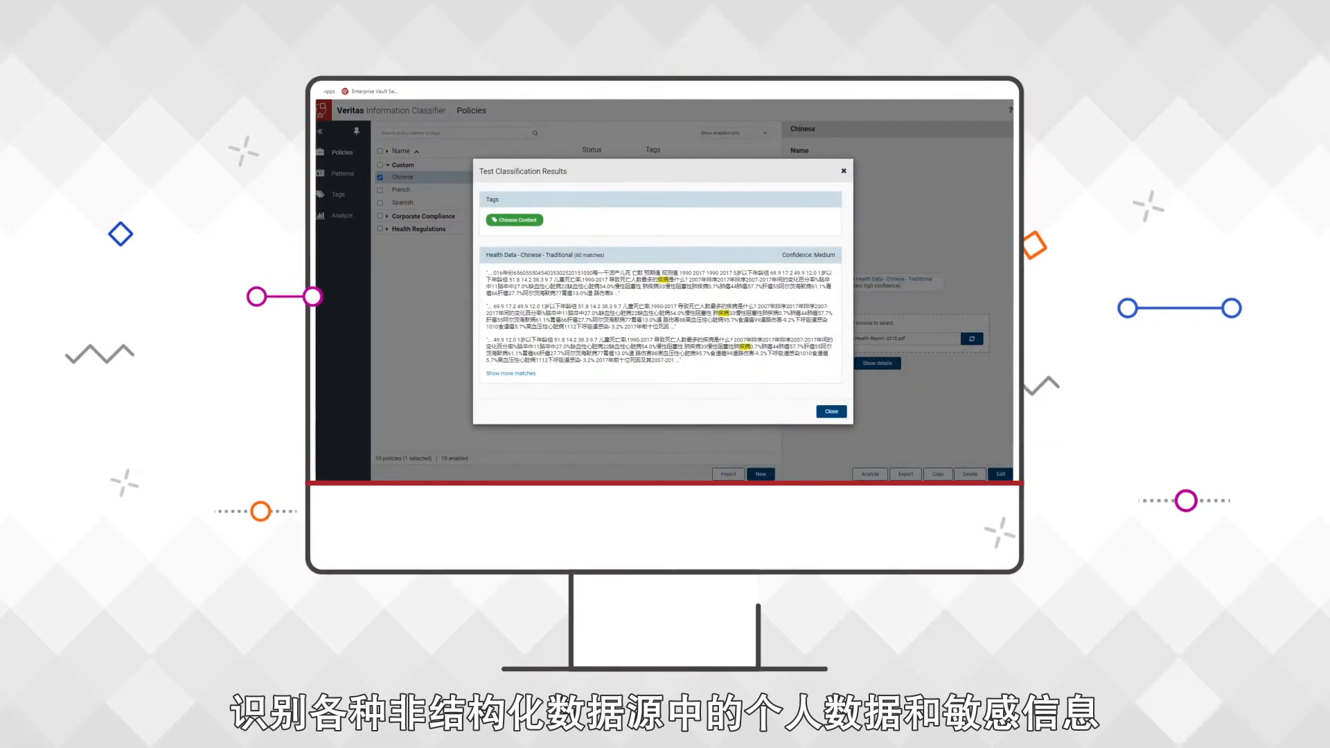
Scroll through the remaining Traditional Chinese health data matches in the test results.
scroll("down", 3)
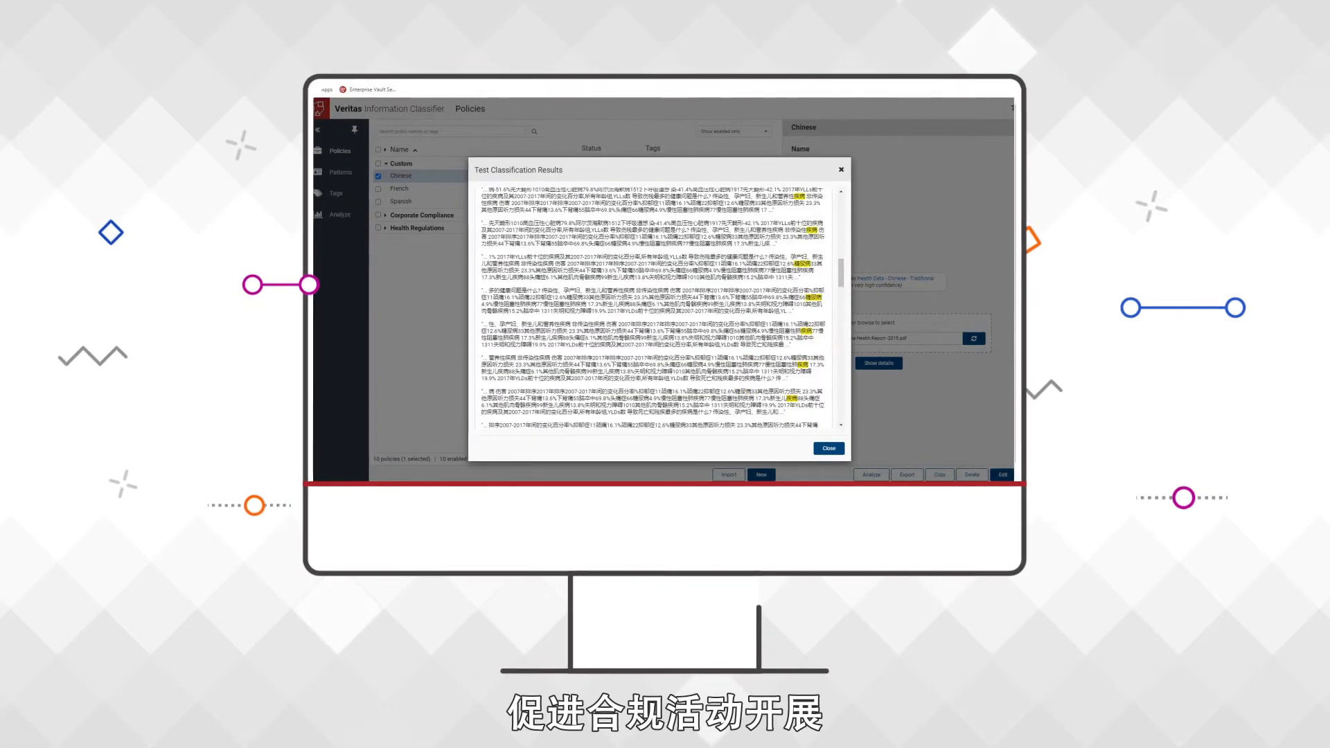
scroll("down", 3)
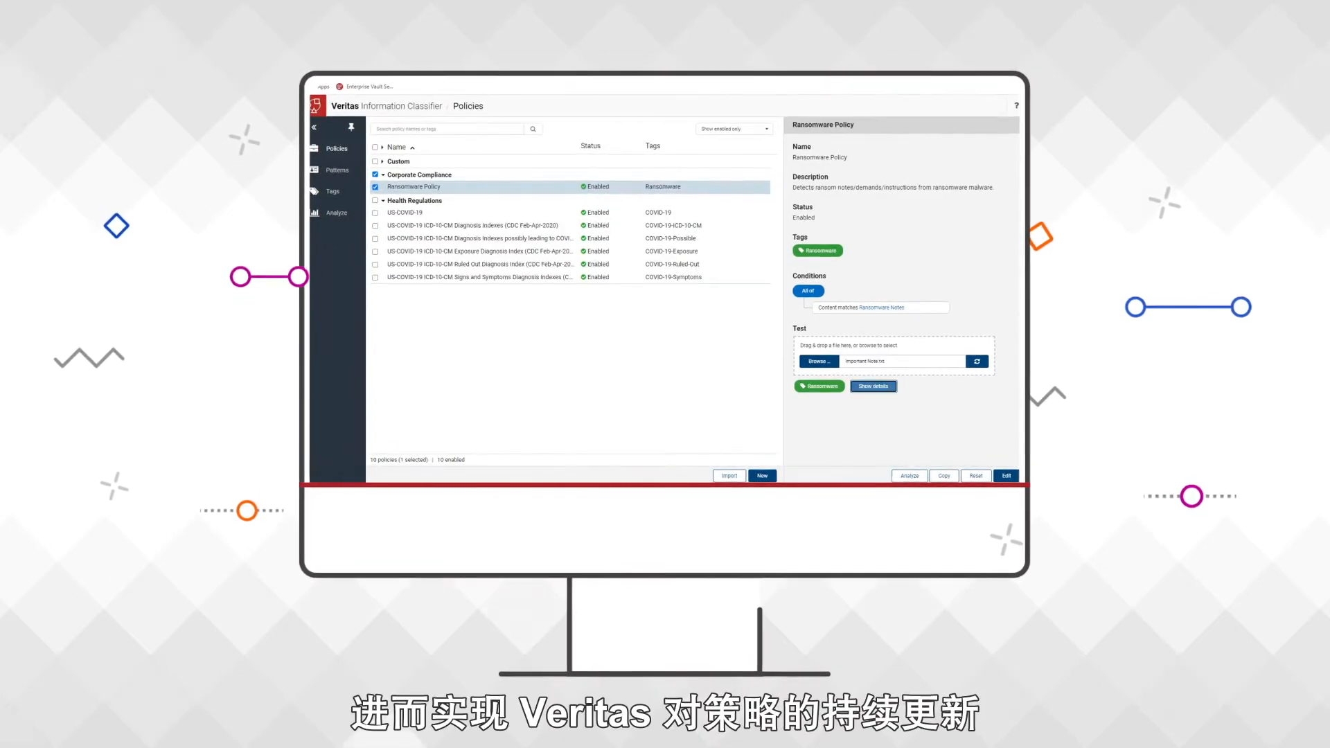
Review the Ransomware Policy's detailed ransomware note matches, then close the results.
left_click(873, 386)
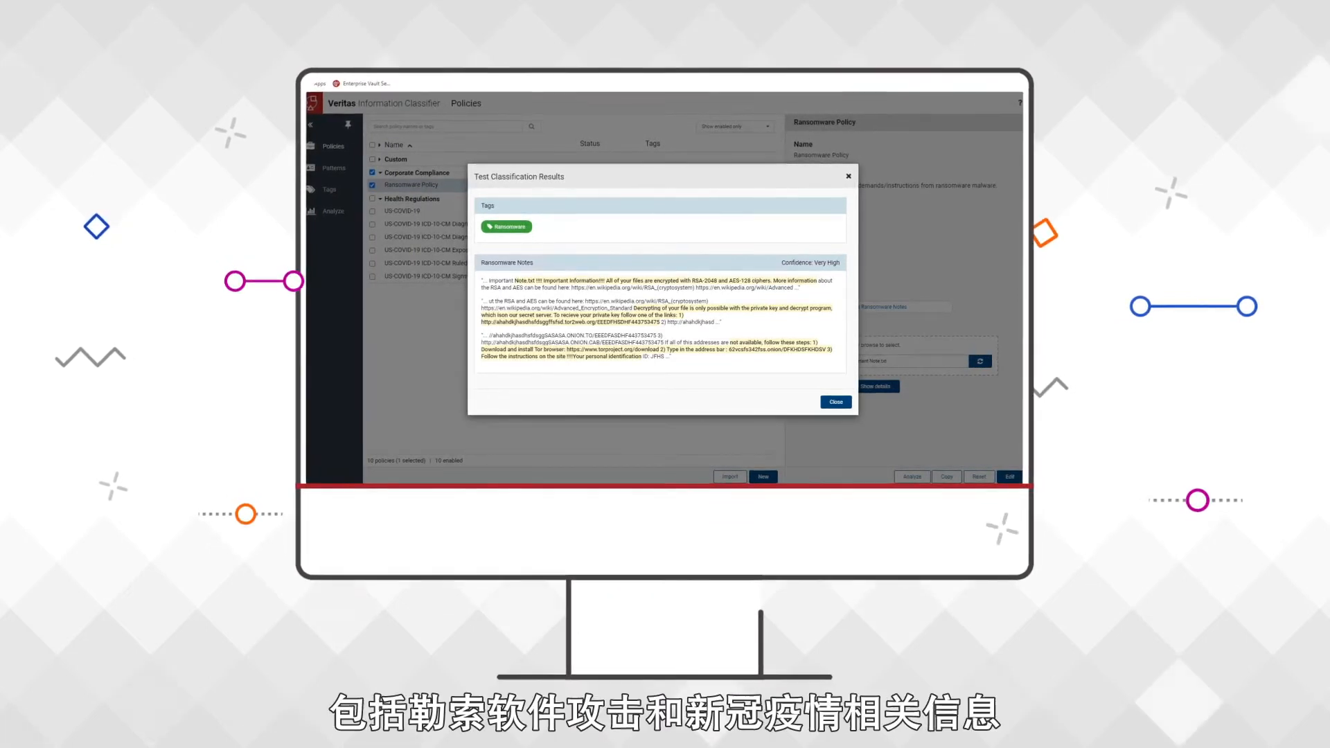
left_click(834, 401)
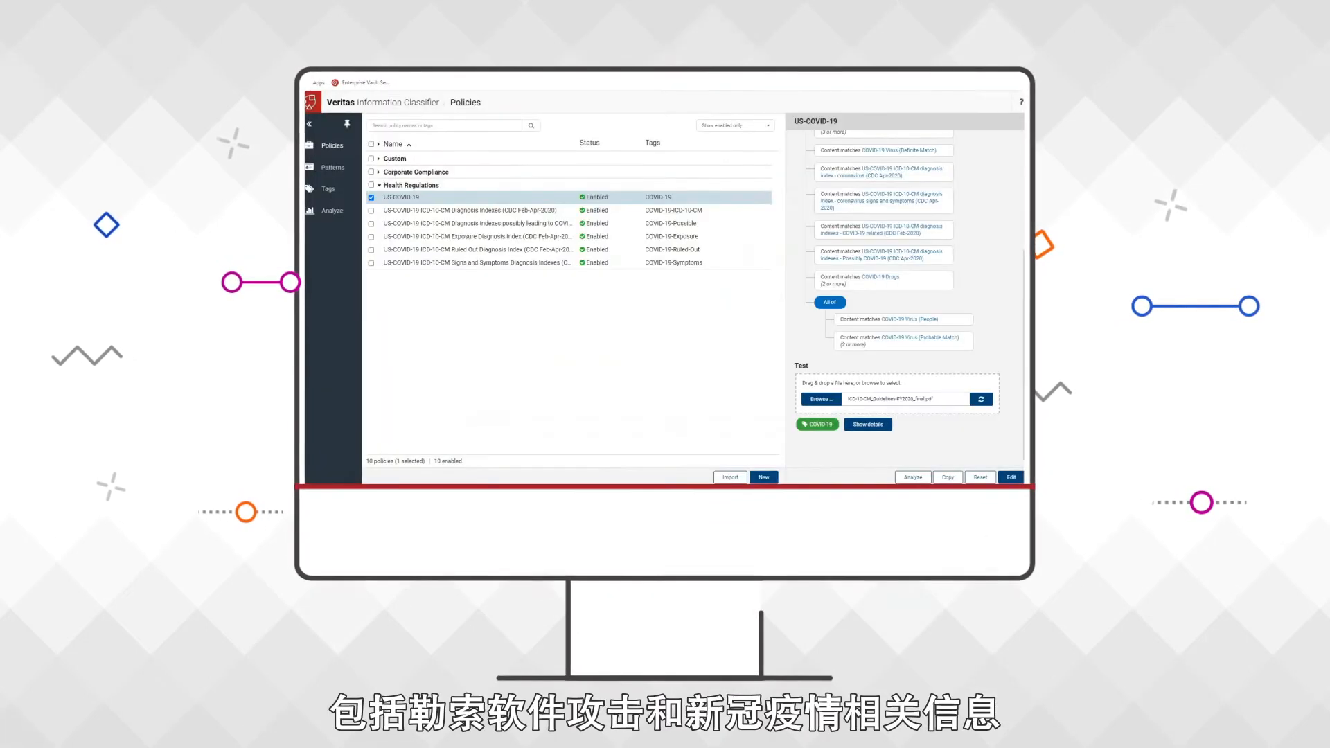